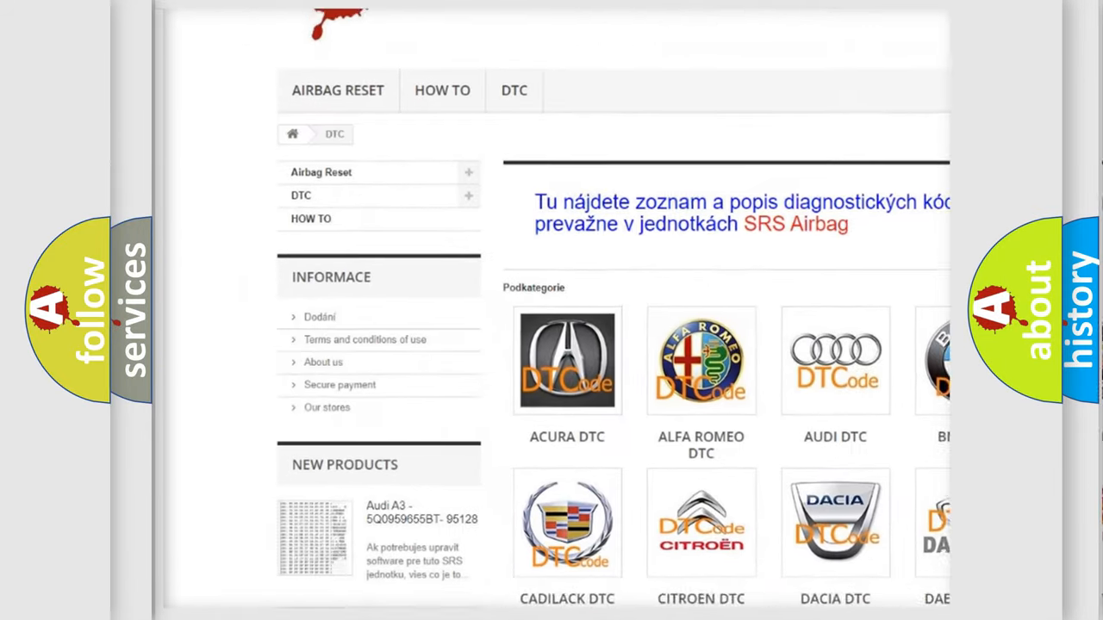
Step: Scroll down the DTC category page past the brand logos to the B-series code list
{"action": "scroll", "scroll_direction": "down", "scroll_amount": 3}
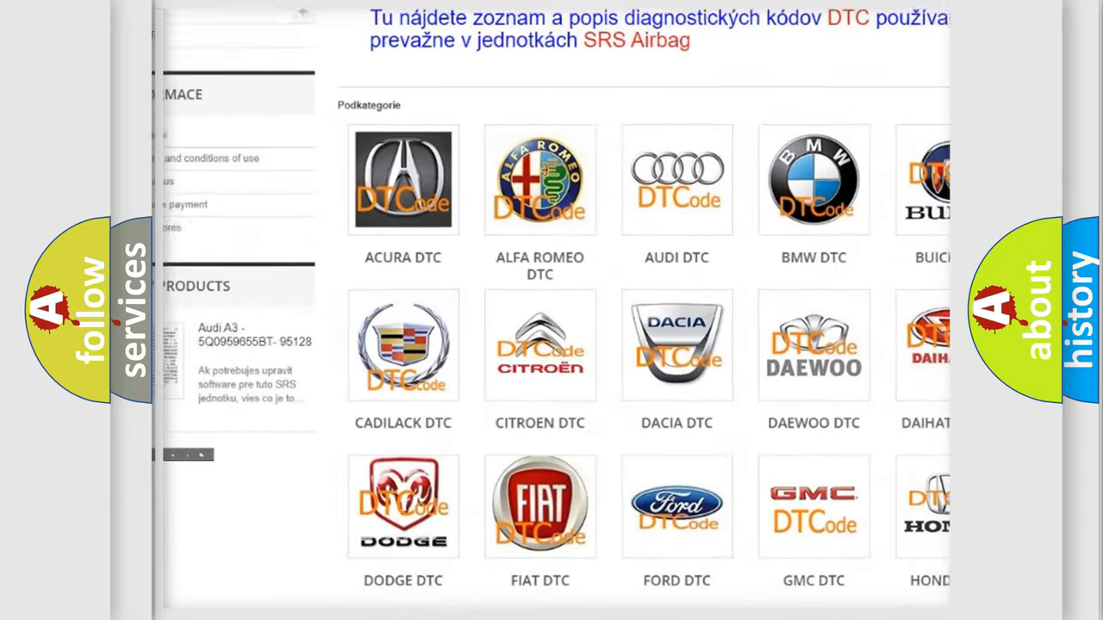
{"action": "scroll", "scroll_direction": "down", "scroll_amount": 3}
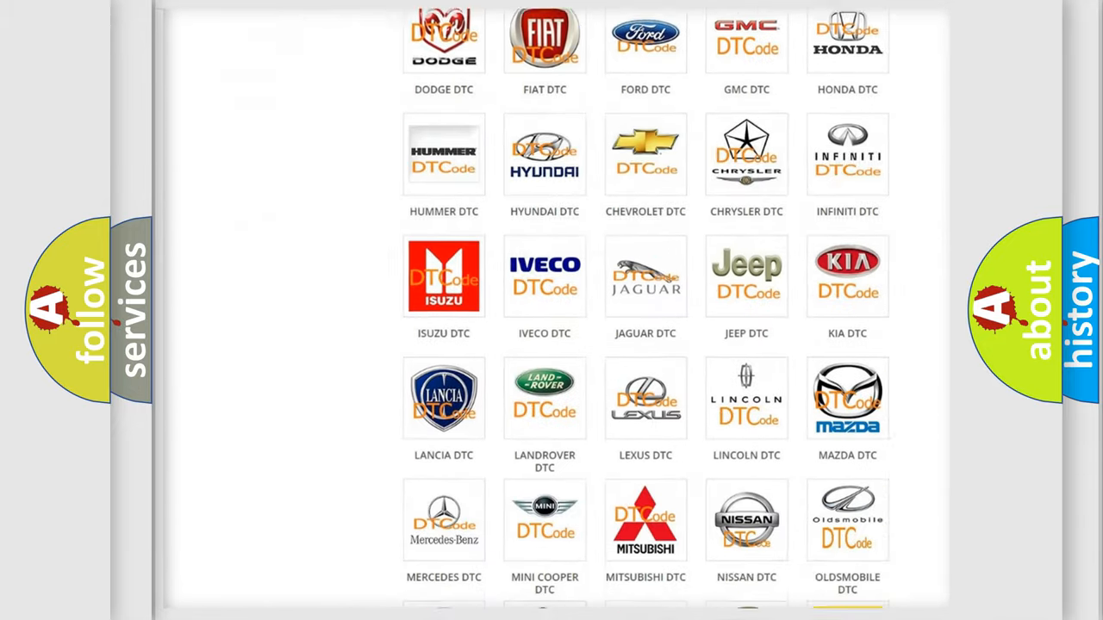
{"action": "scroll", "scroll_direction": "down", "scroll_amount": 3}
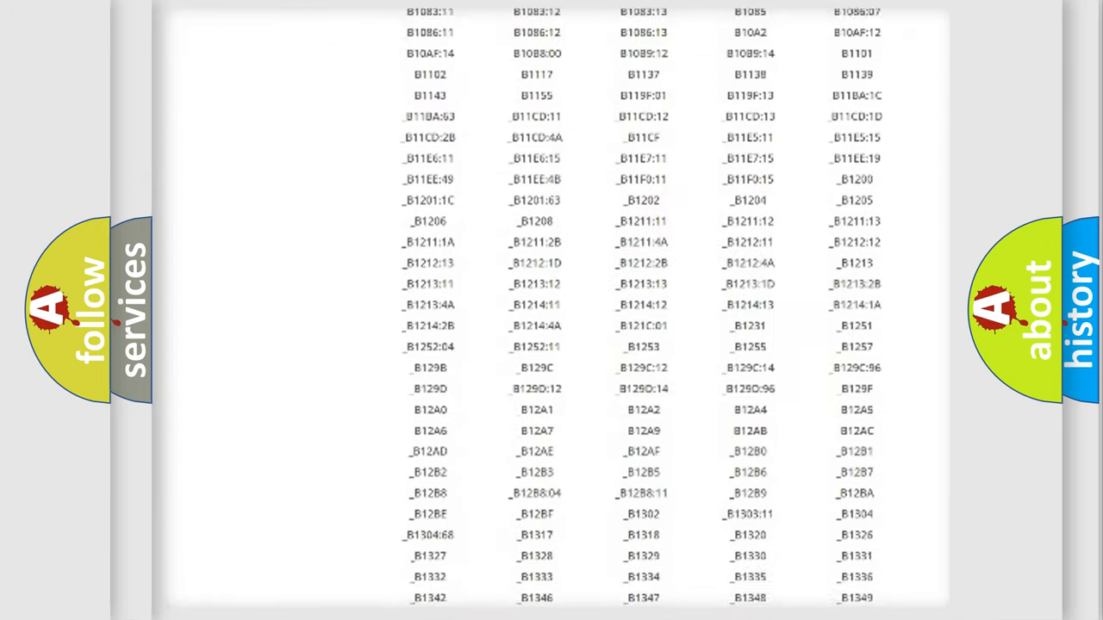
{"action": "scroll", "scroll_direction": "down", "scroll_amount": 3}
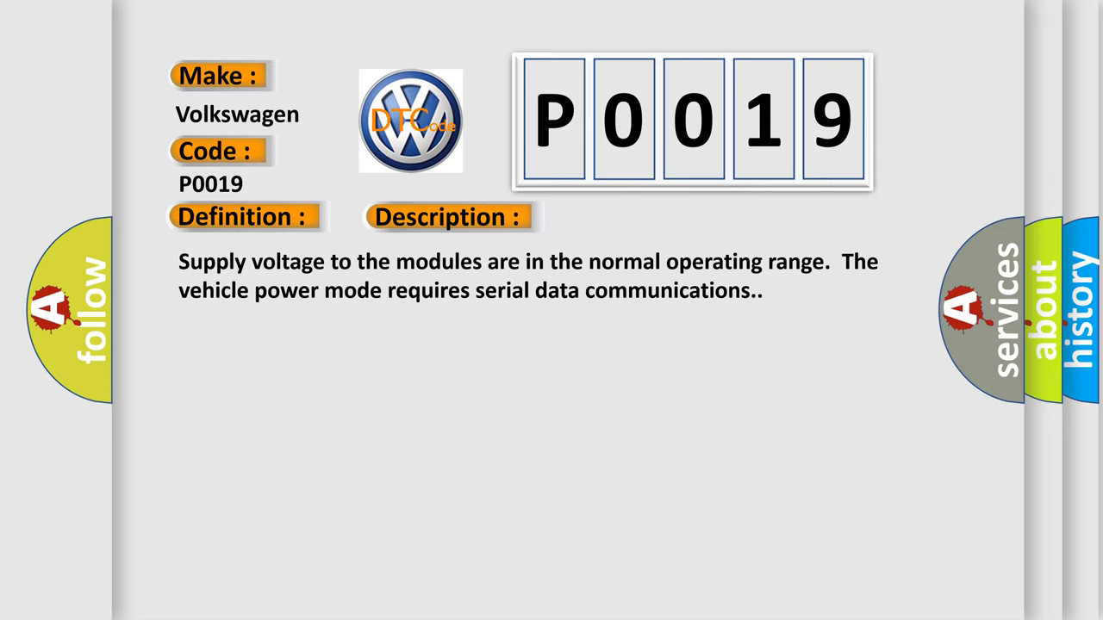
Step: Advance the P0019 slide to show the Cause: repeated failed GMLAN communication attempts
{"action": "left_click", "coordinate": [634, 217]}
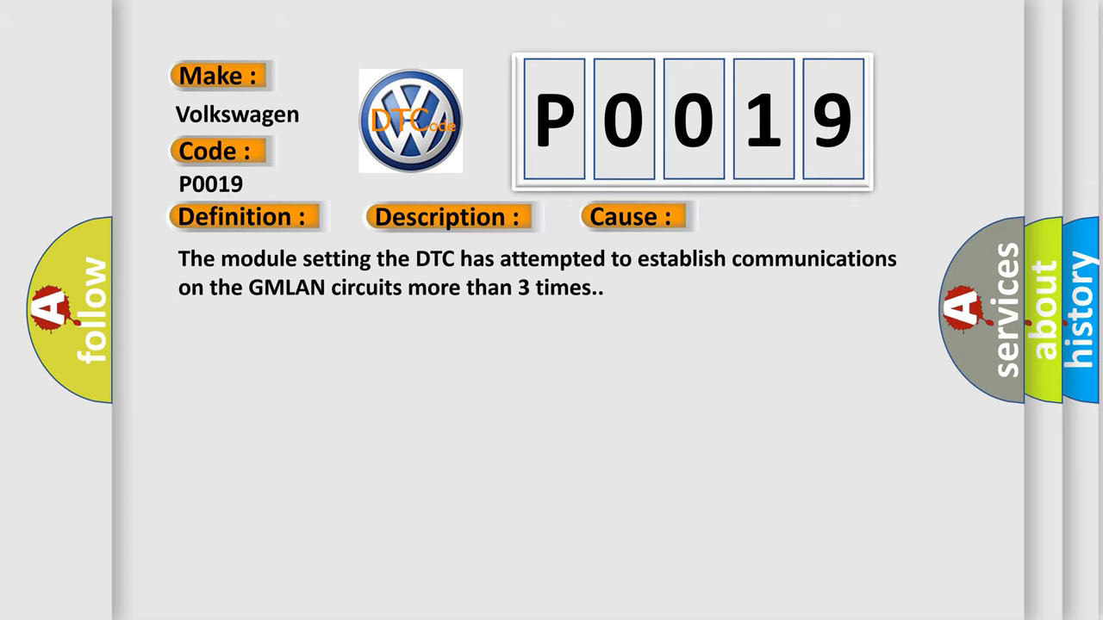